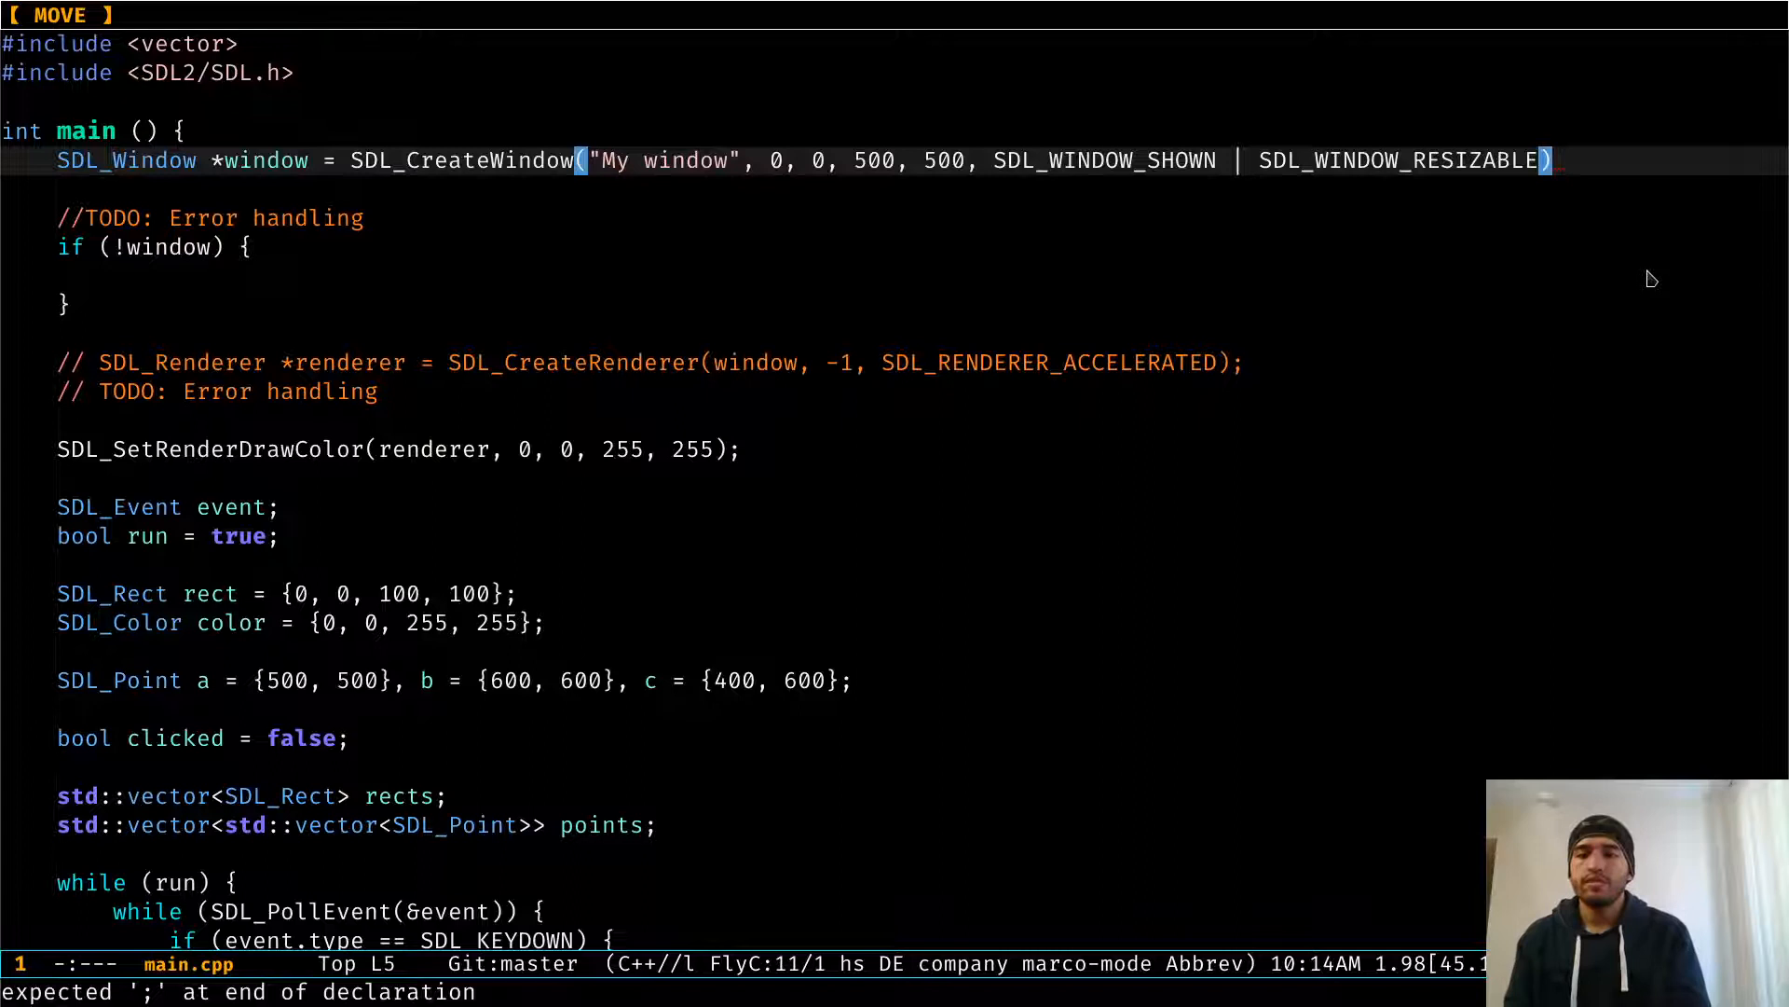
type(";")
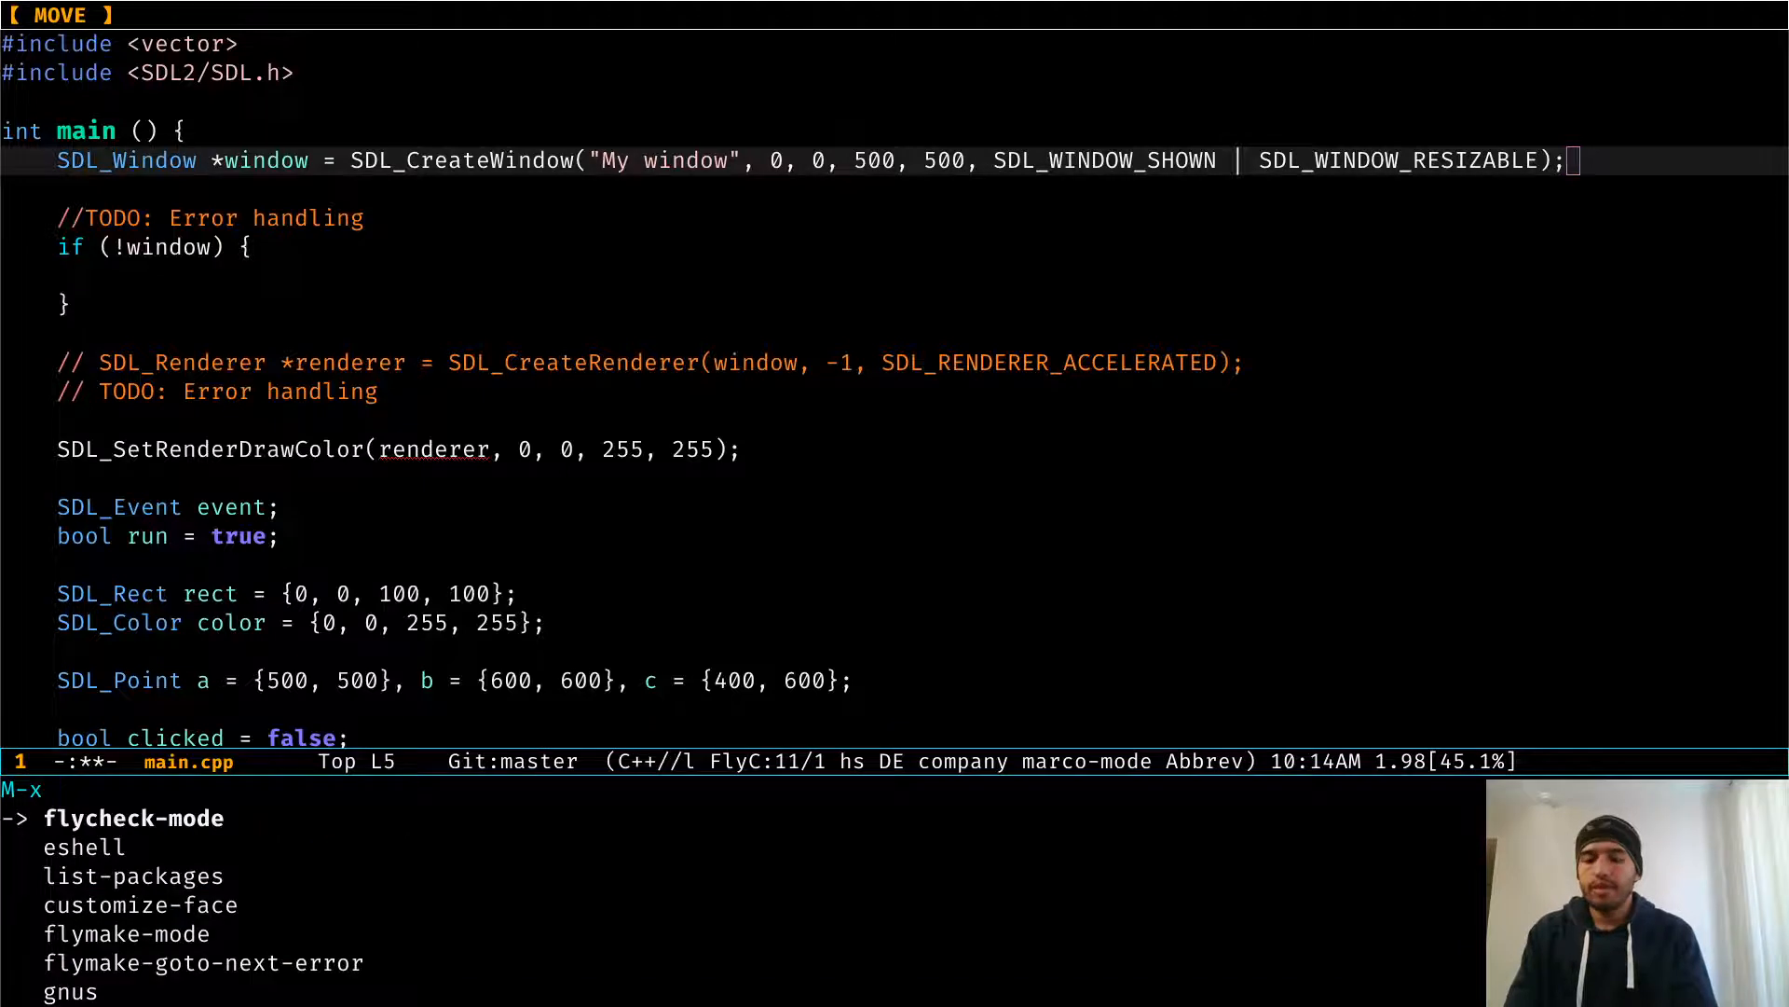
type("flycheck-next-error")
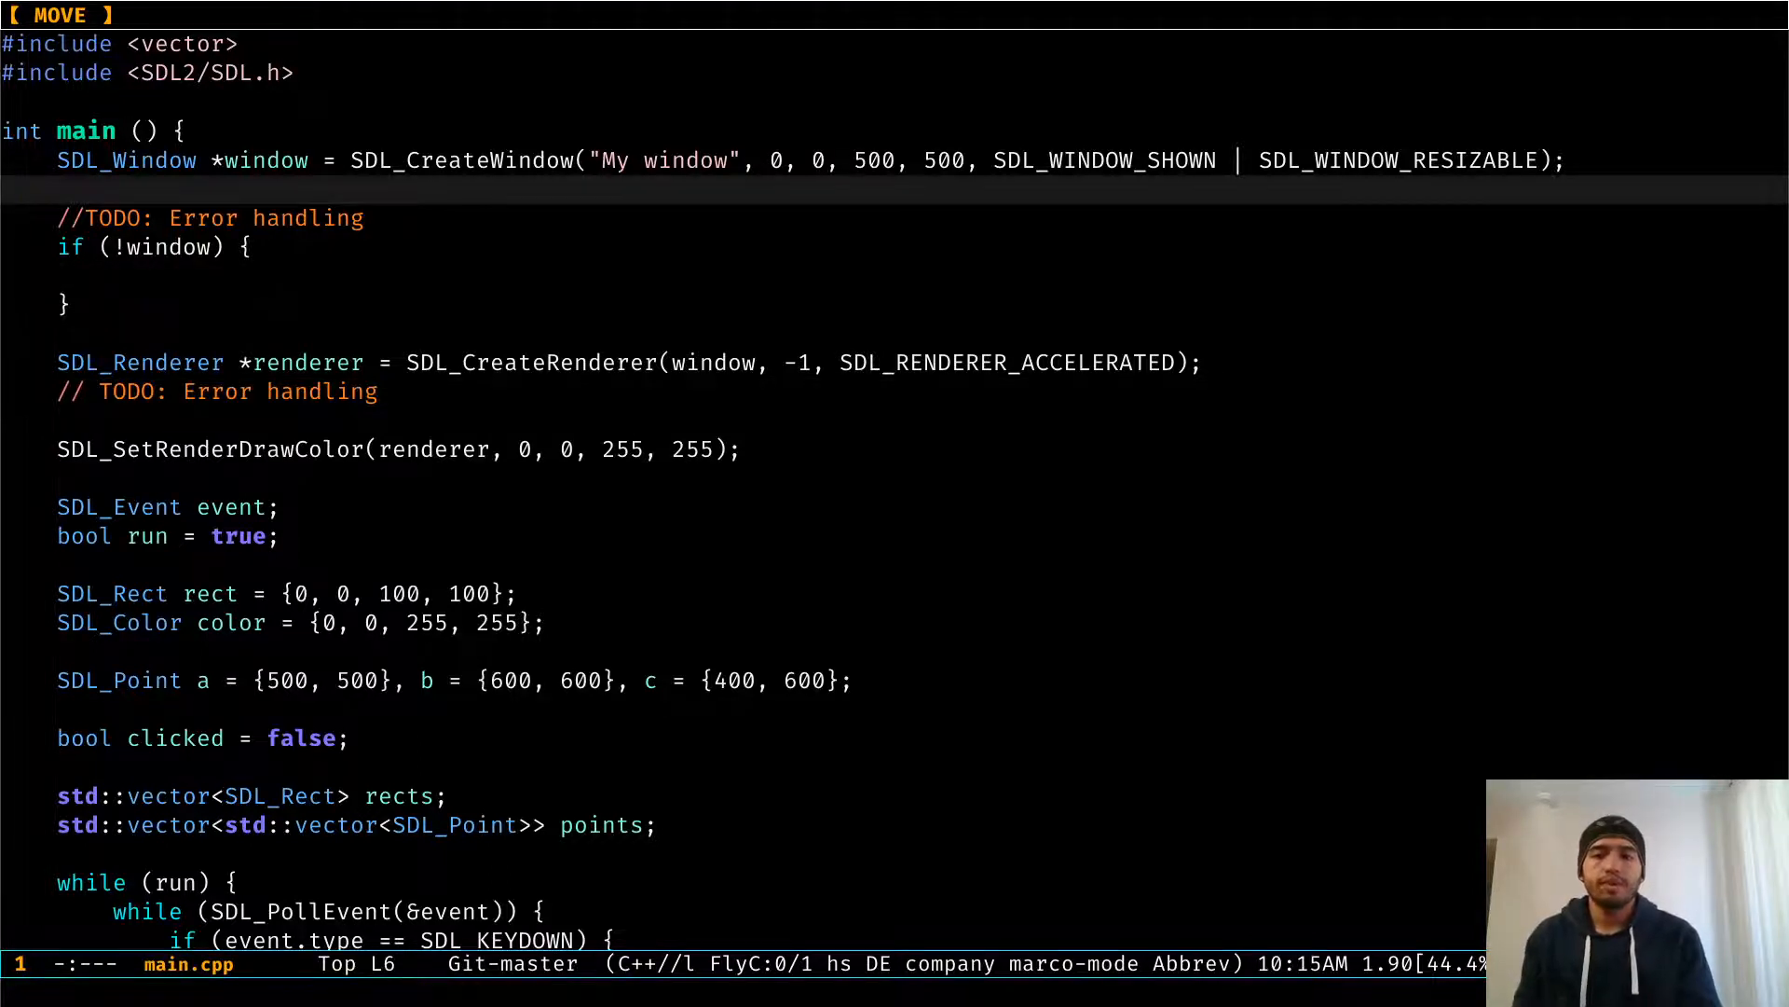
type("l")
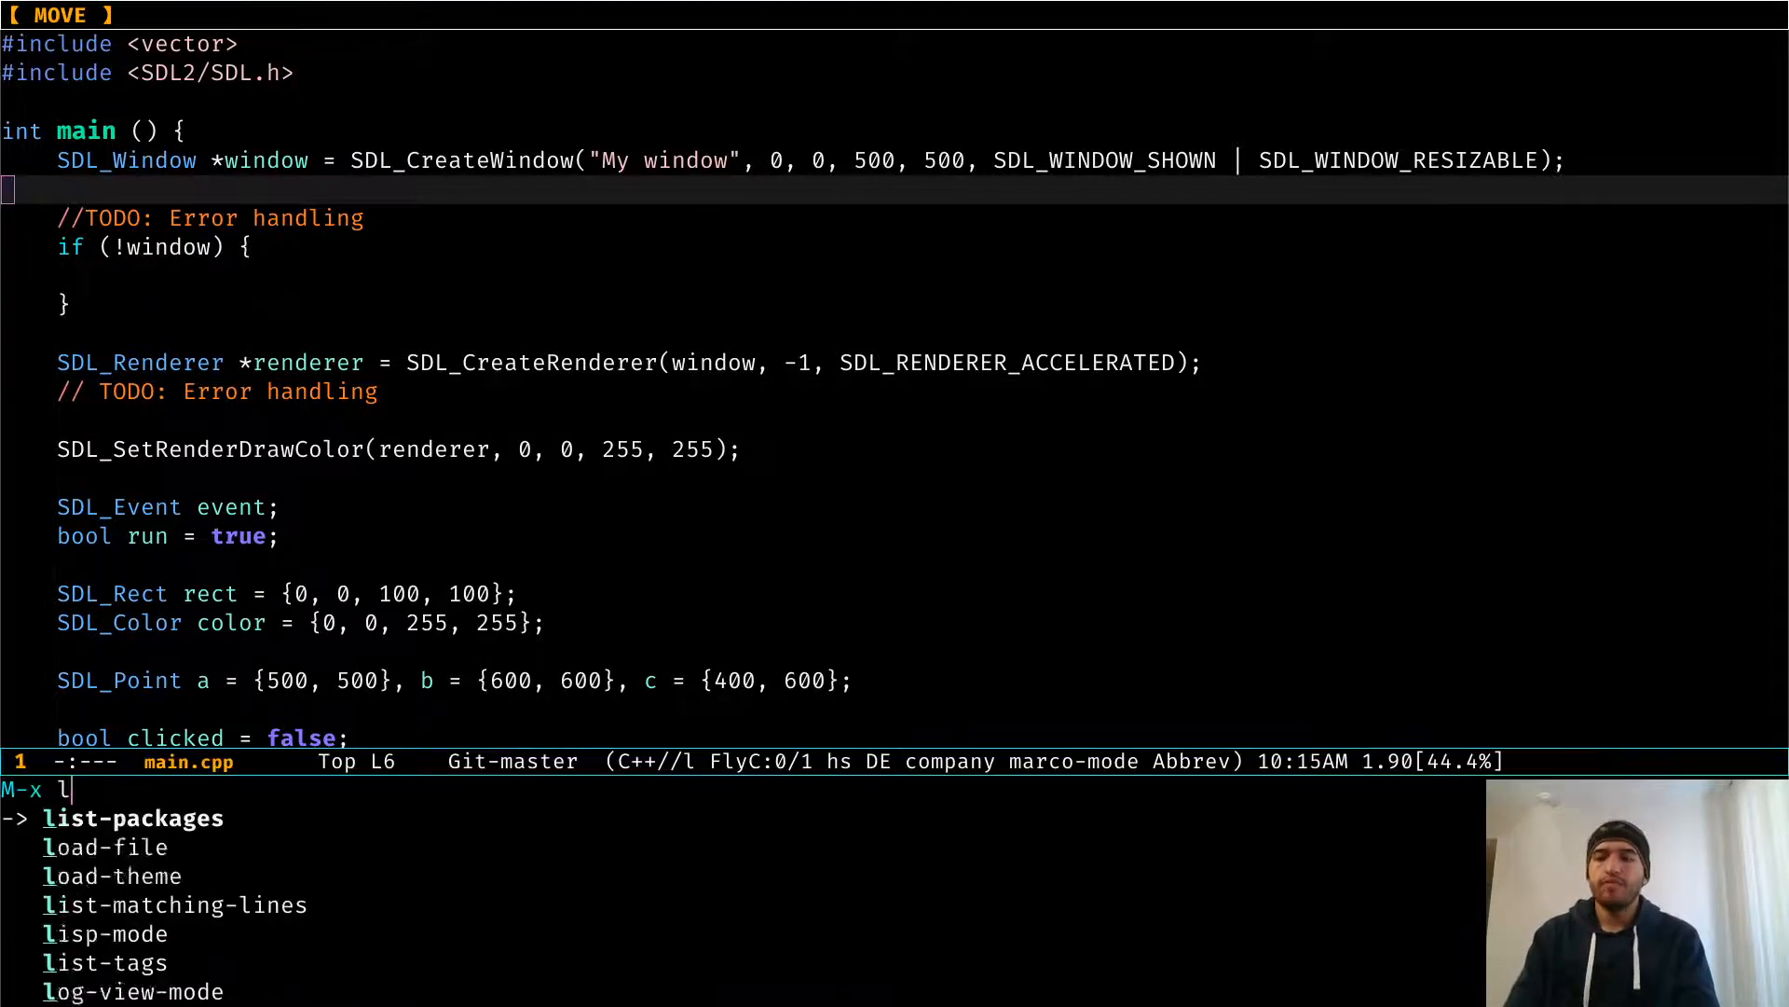
type("istpack")
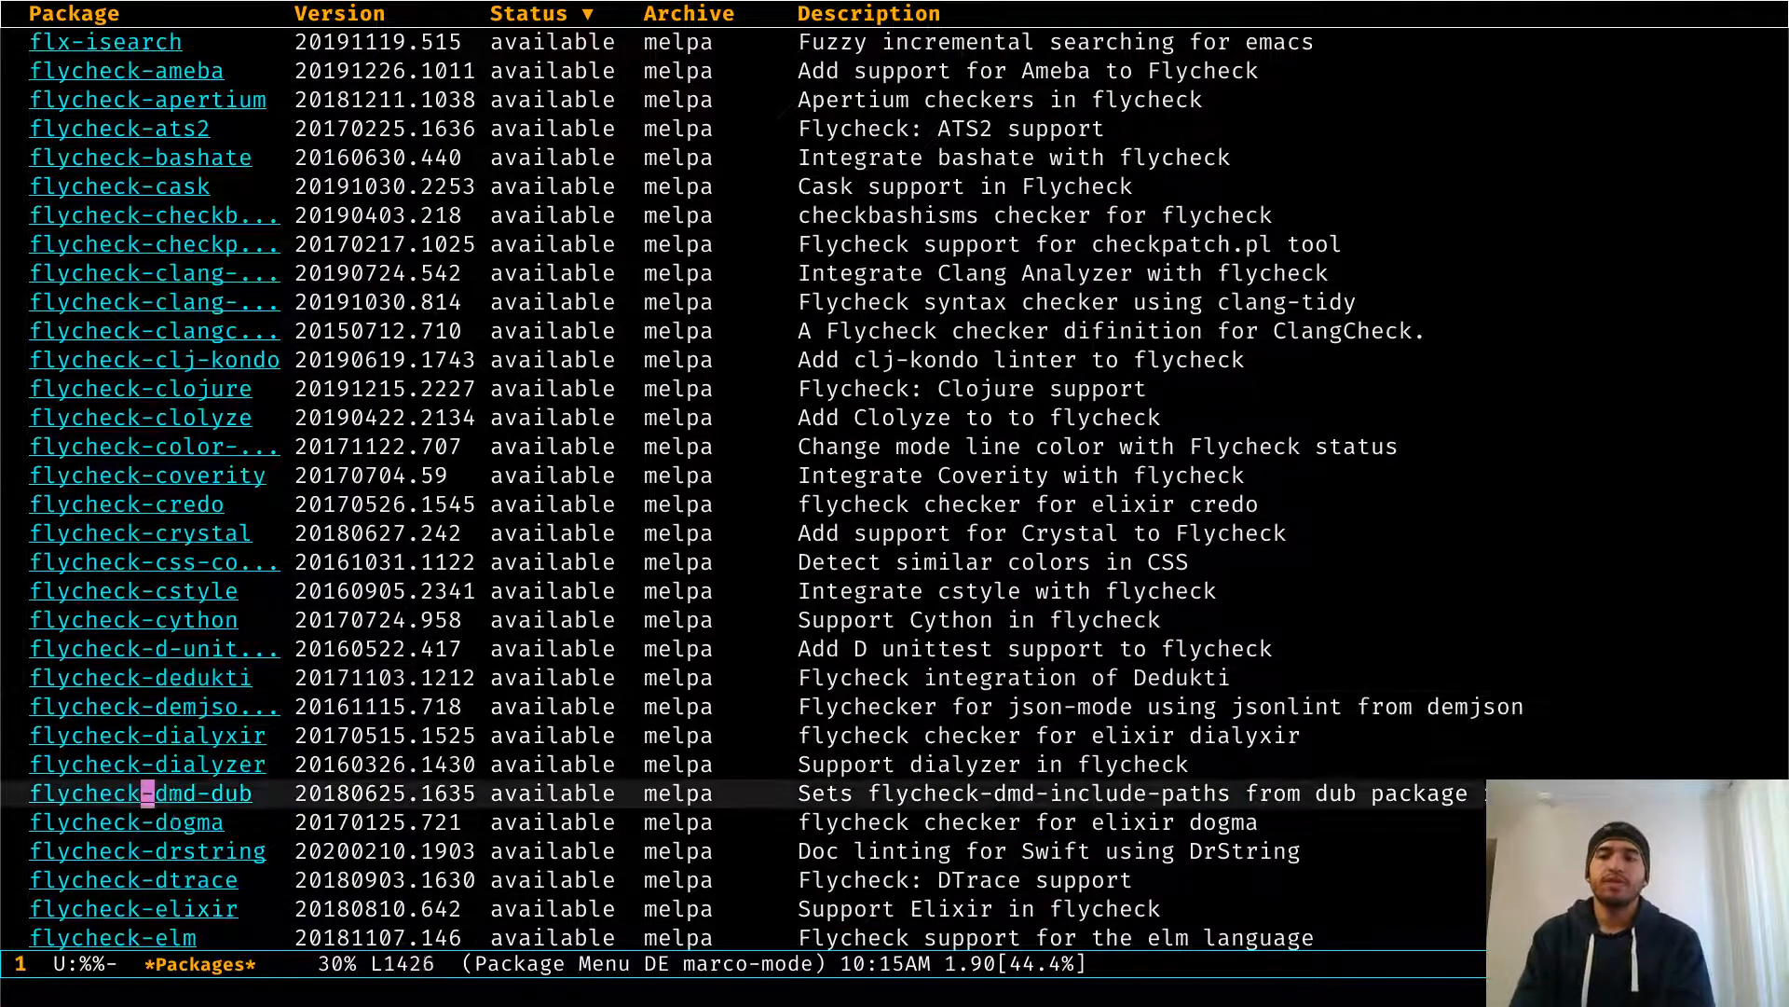
scroll("down", 3)
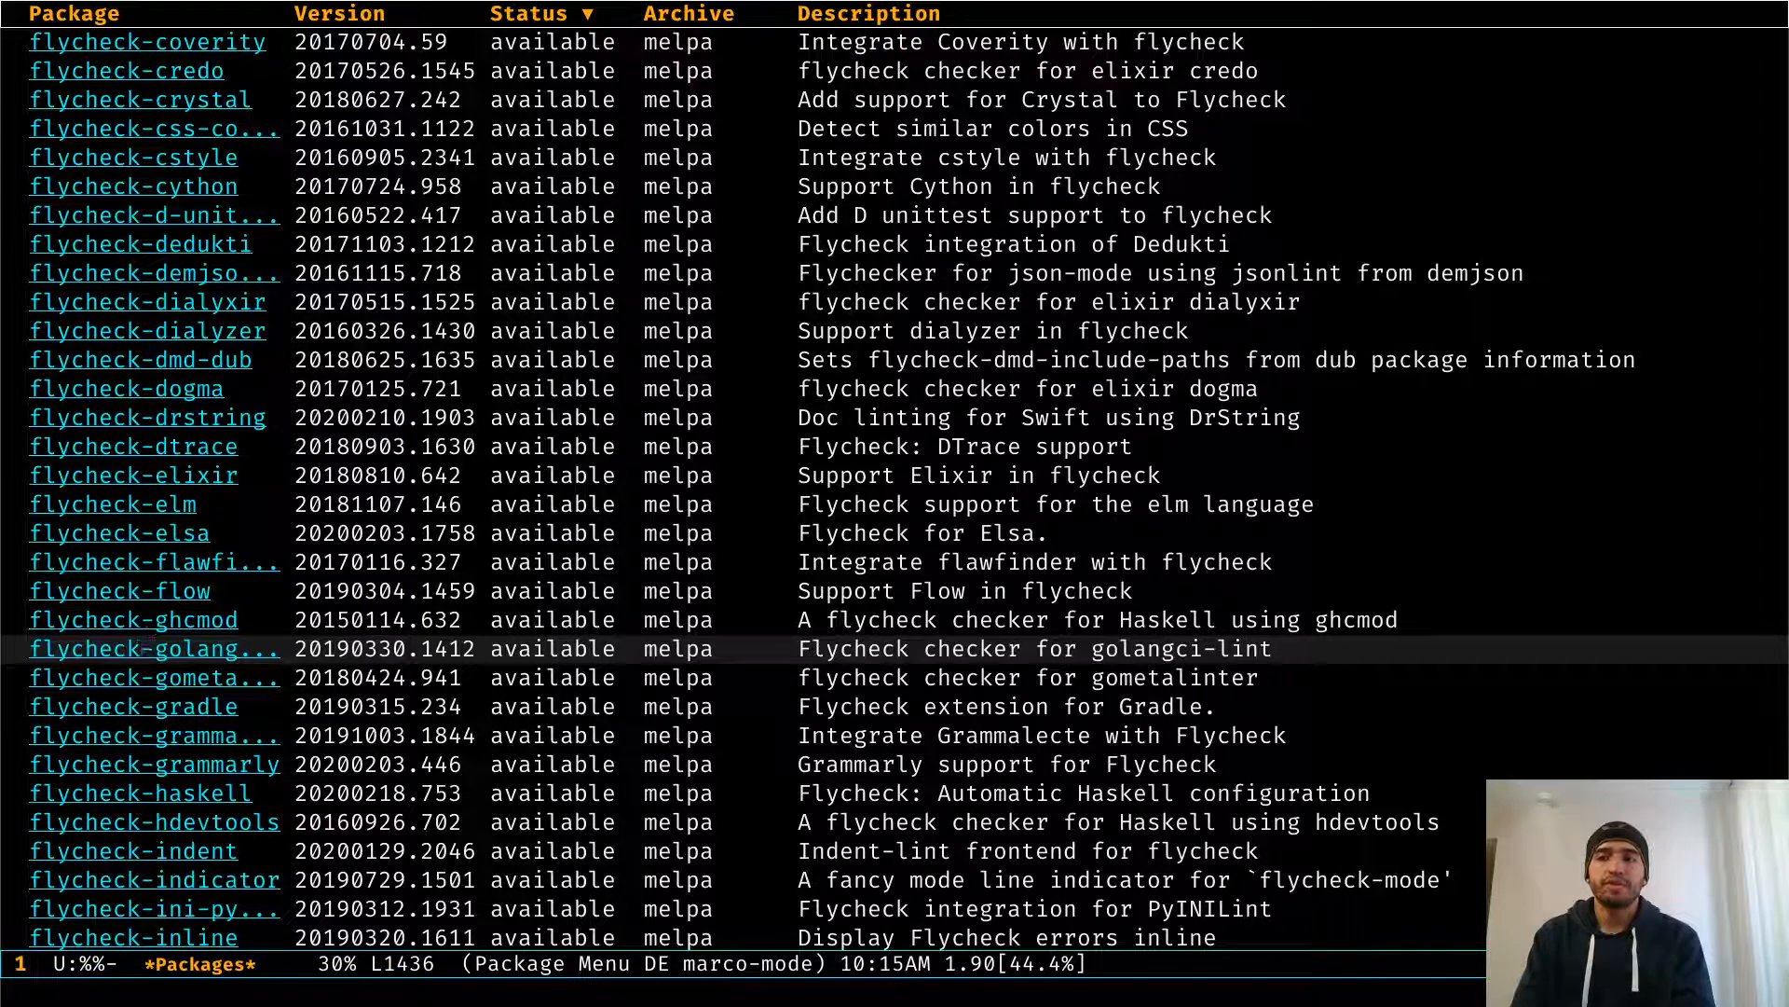